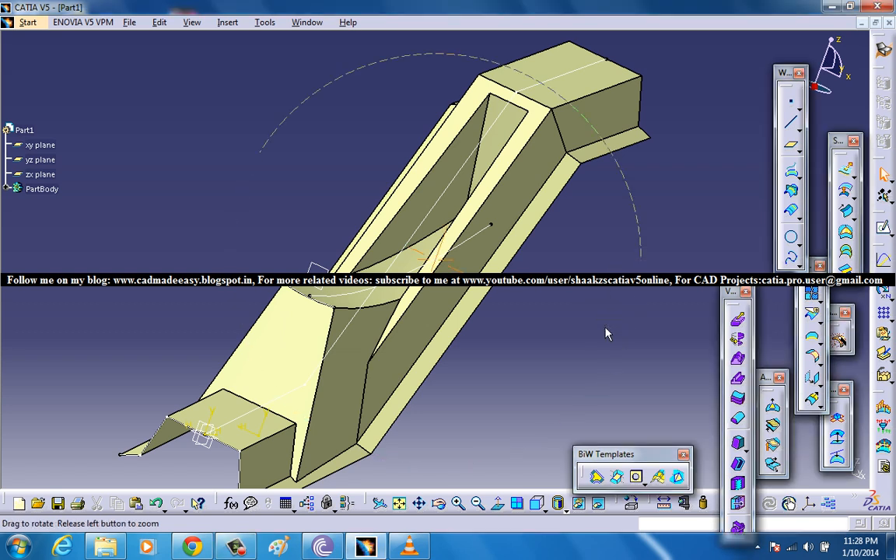
Step: Orbit the finished Diabolo part to view it end-on and obliquely, then start File > New > Part
drag(606, 333, 578, 329)
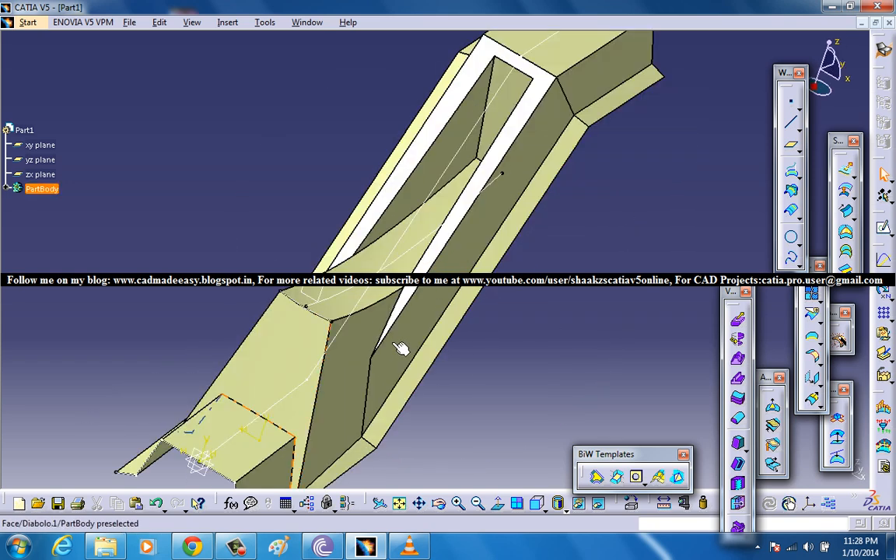
drag(402, 348, 526, 258)
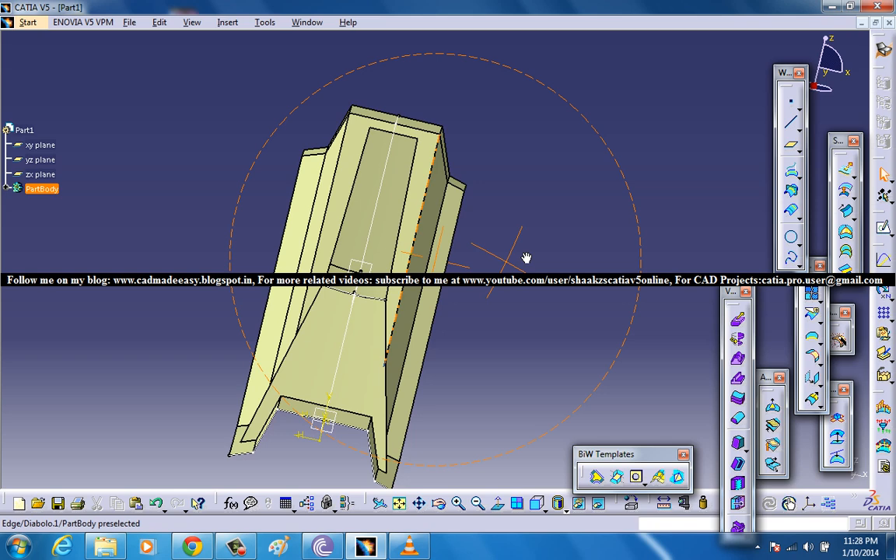
drag(525, 258, 479, 317)
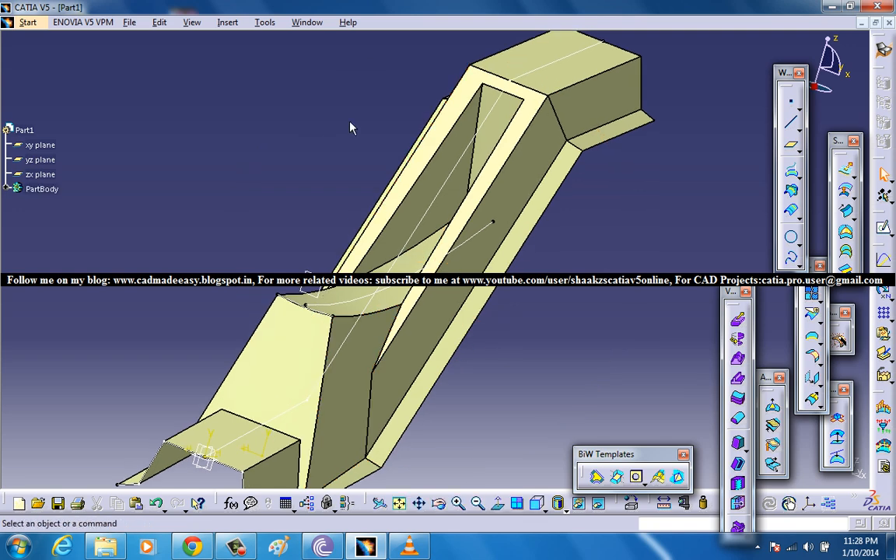
click(28, 22)
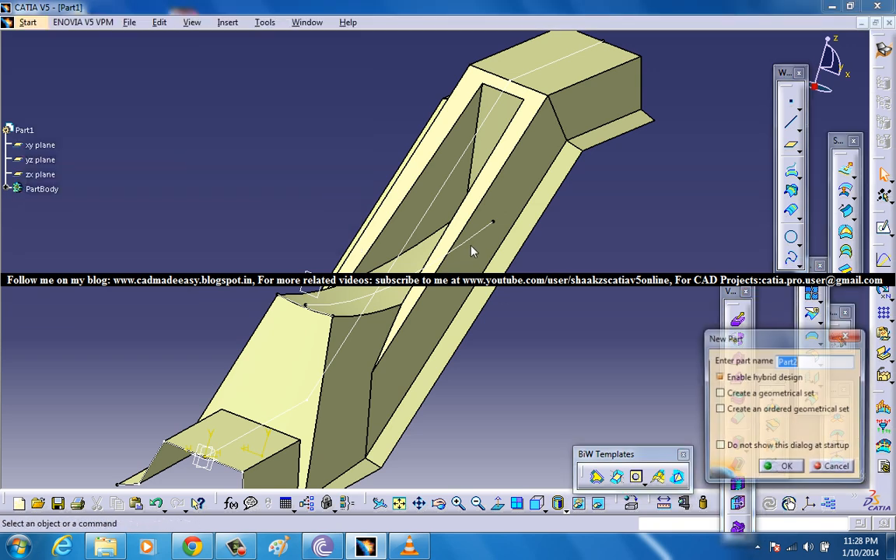
Step: Accept the New Part dialog to create the empty Part2 with hybrid design
click(781, 466)
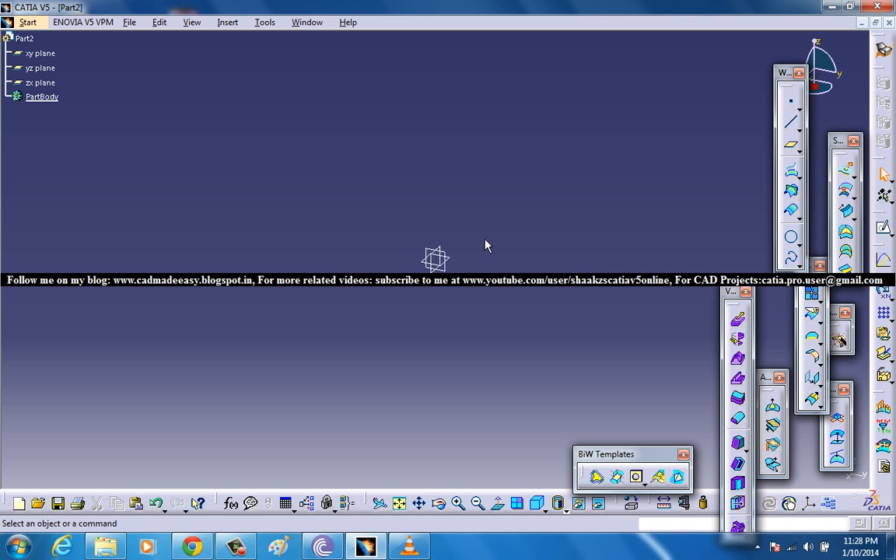
mouse_move(467, 252)
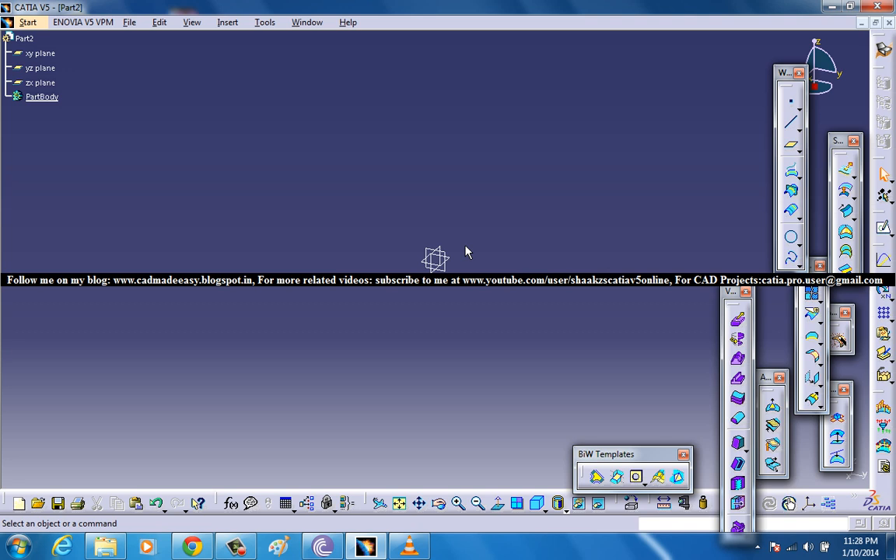
mouse_move(467, 255)
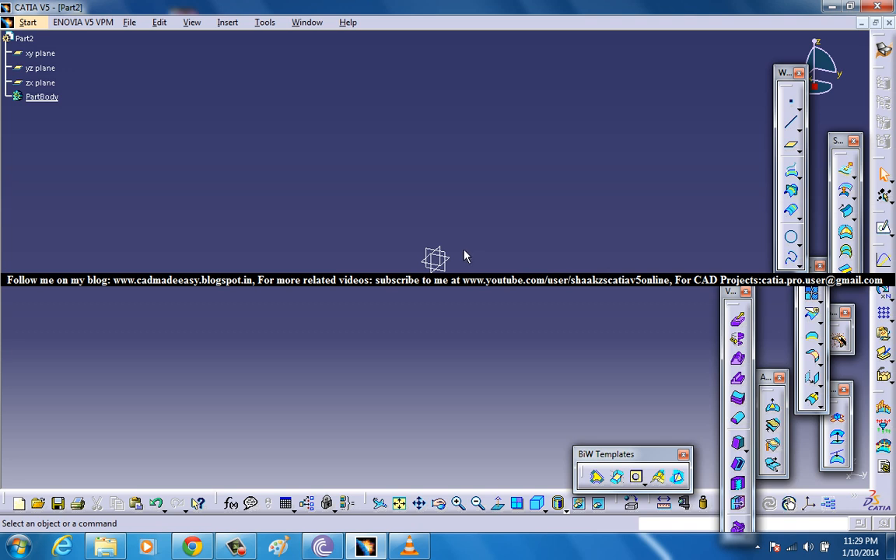
mouse_move(460, 262)
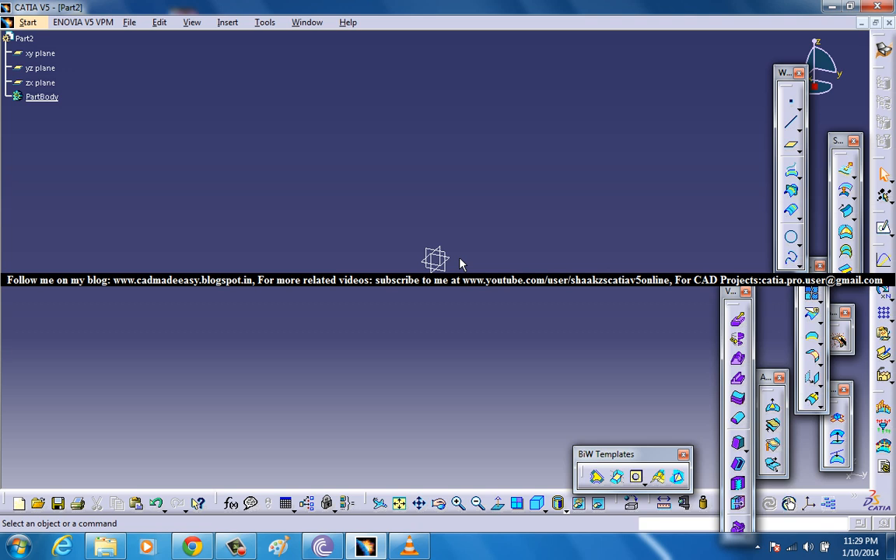
mouse_move(498, 249)
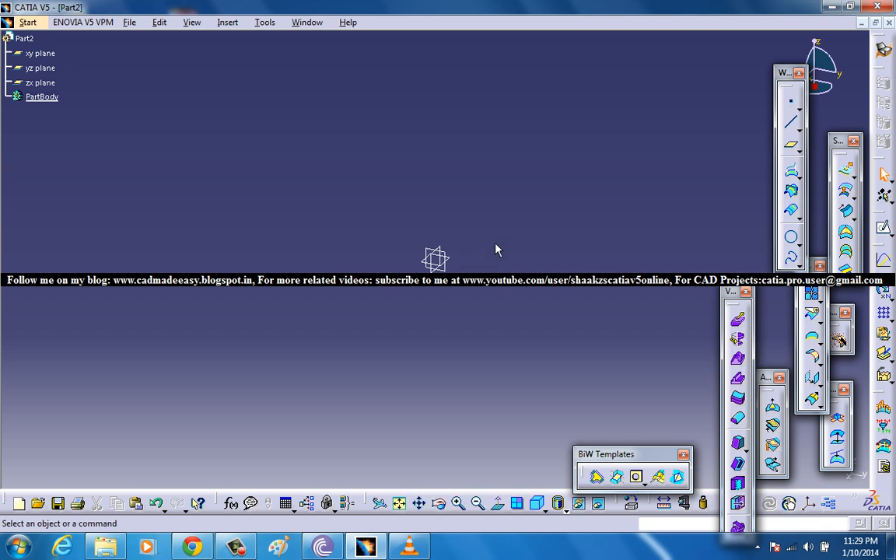
mouse_move(460, 271)
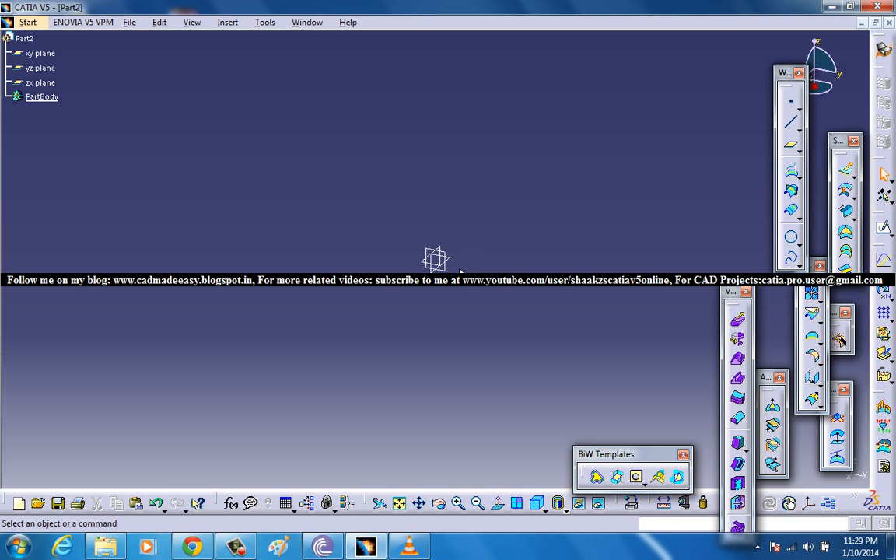
mouse_move(725, 187)
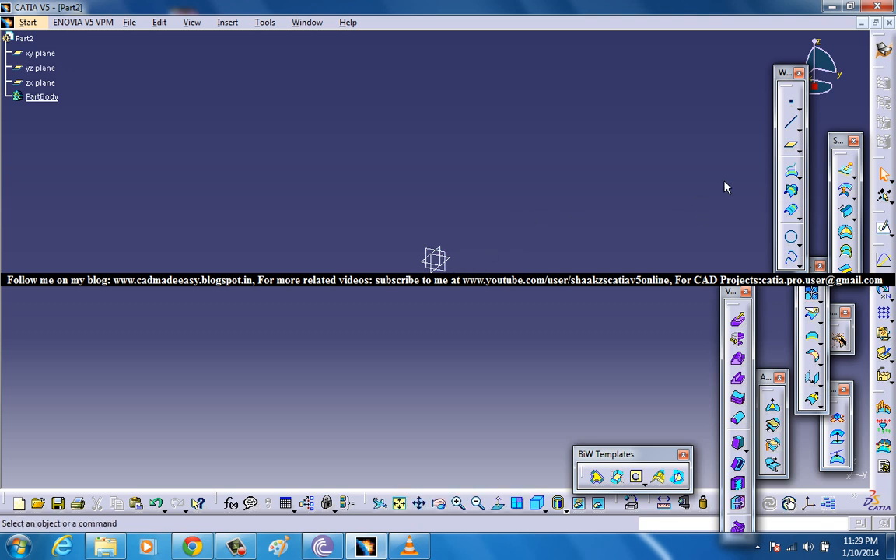
mouse_move(894, 227)
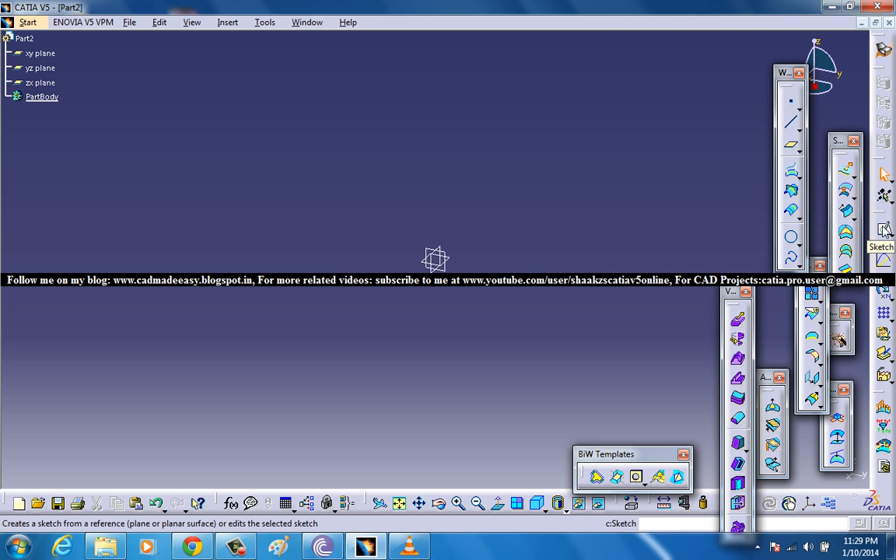
Step: Start Sketch.1 on a reference plane and begin a polyline profile near the origin
click(40, 68)
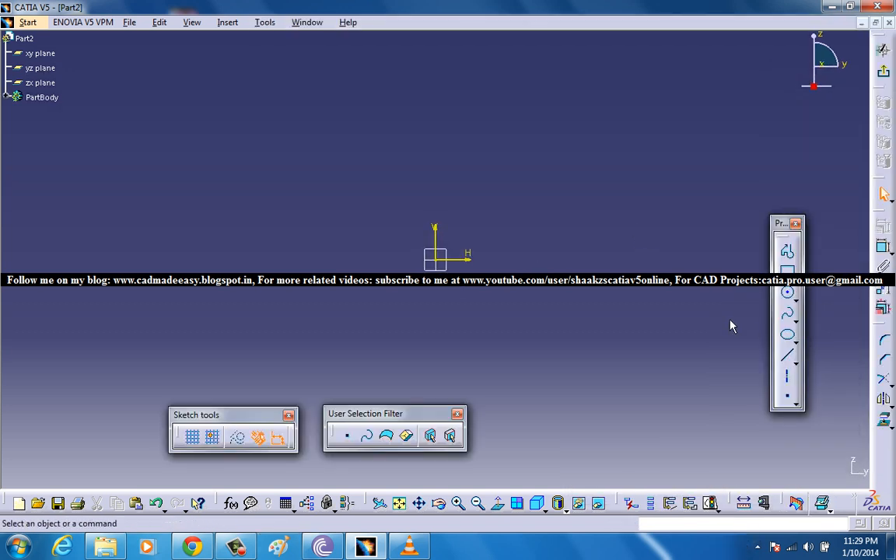
mouse_move(753, 255)
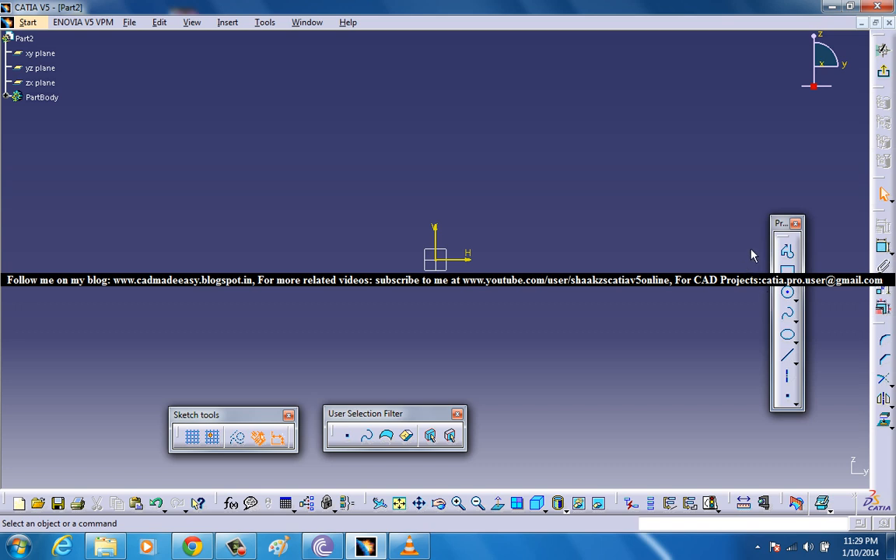
click(787, 251)
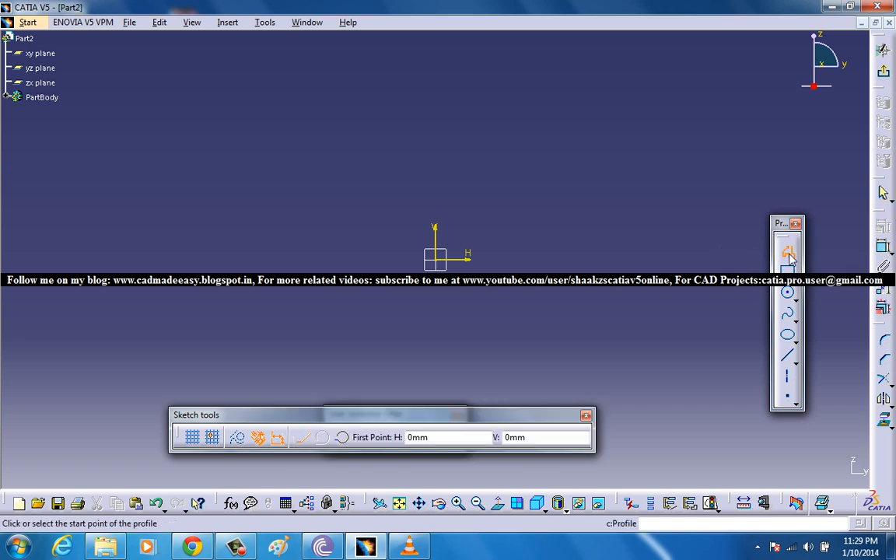
mouse_move(591, 255)
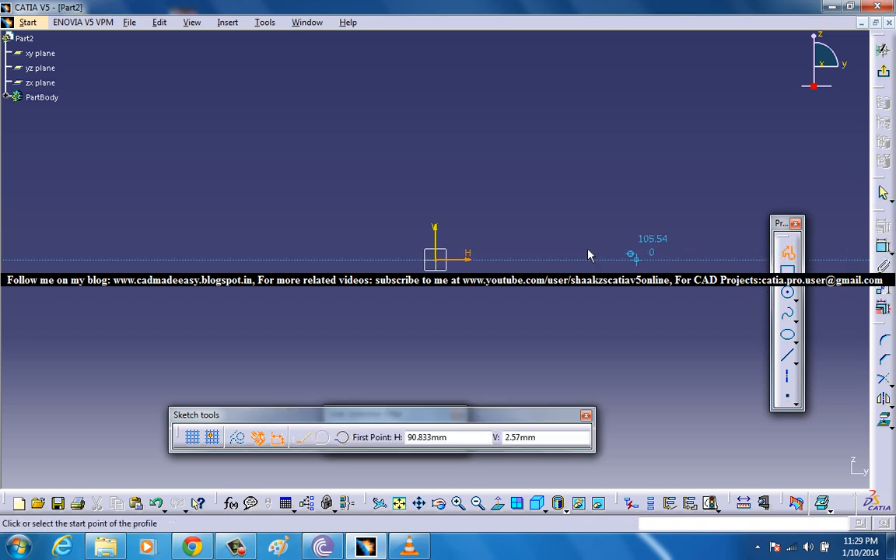
mouse_move(357, 314)
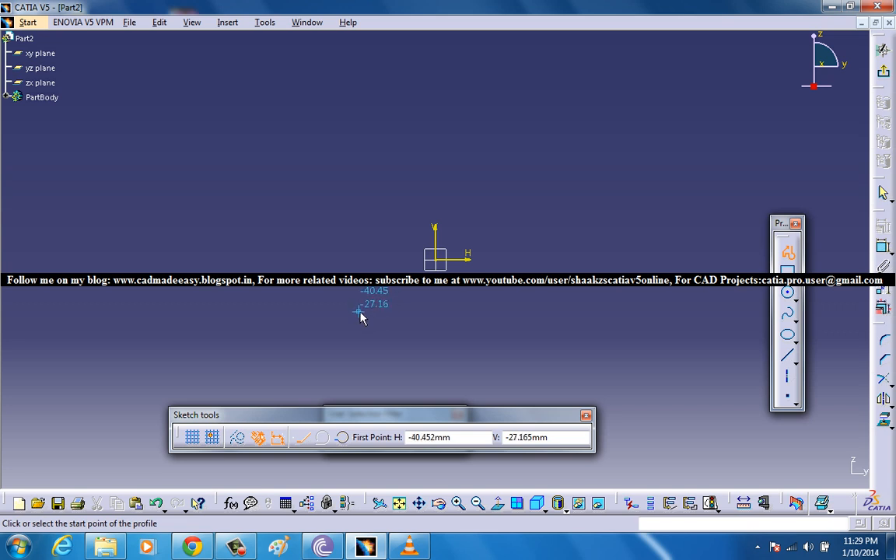
click(360, 314)
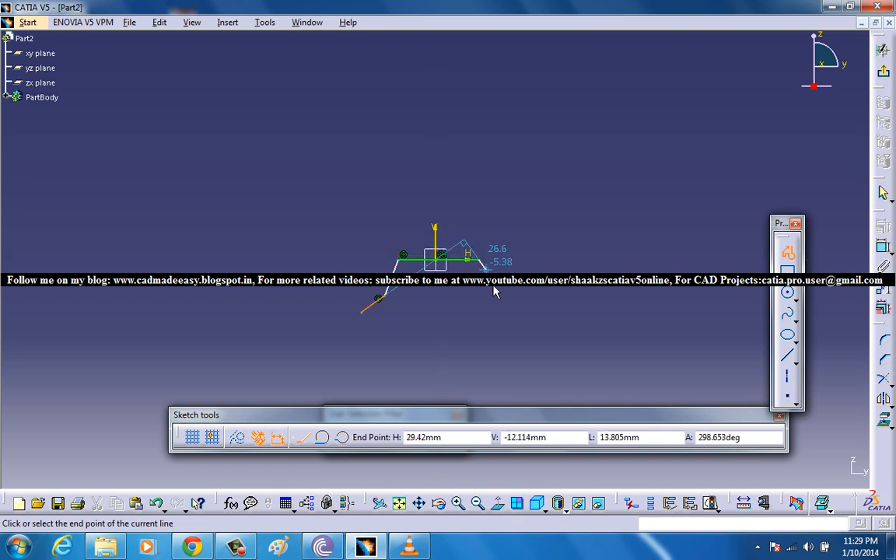
mouse_move(494, 303)
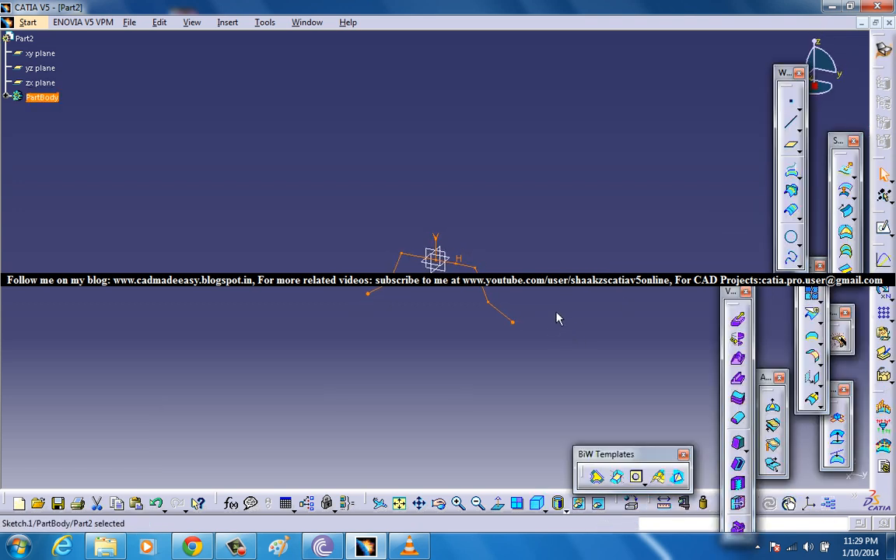
Step: Start Sketch.2 on another plane and begin the angled guide line at the origin
click(41, 83)
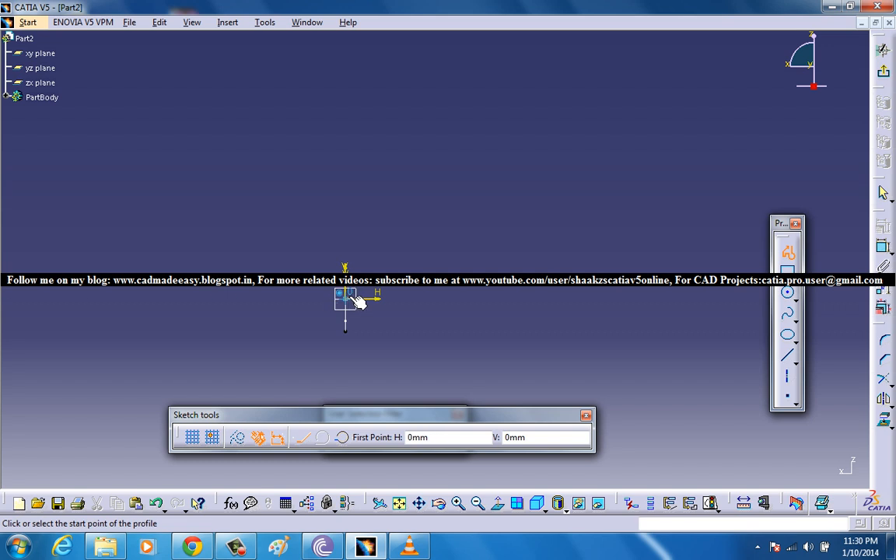
click(342, 299)
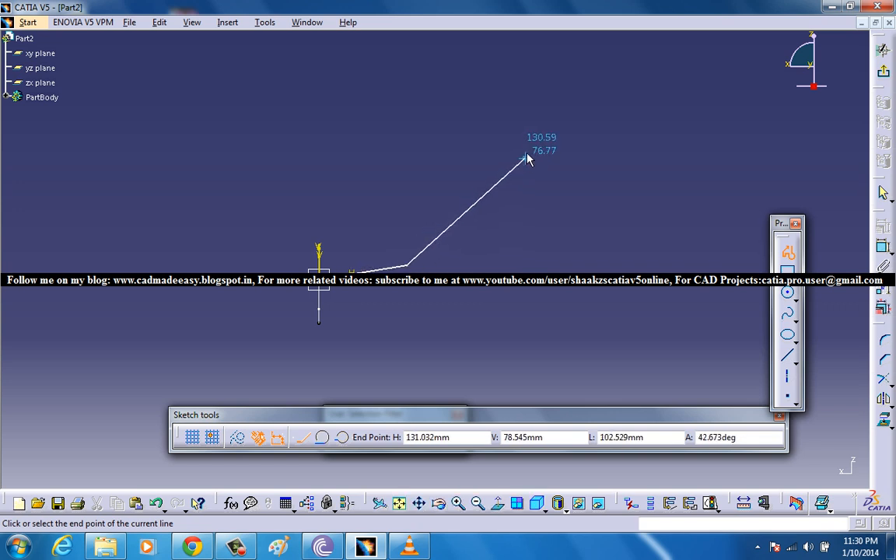
mouse_move(544, 119)
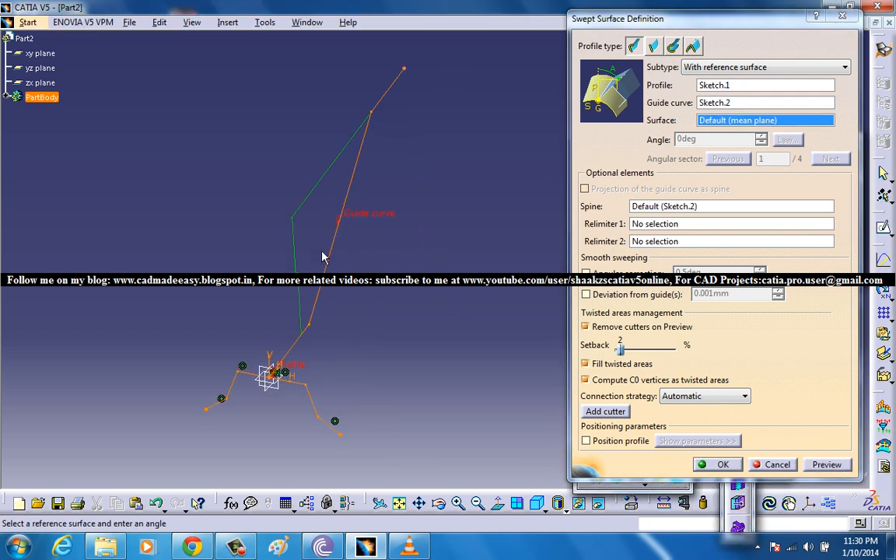
mouse_move(409, 312)
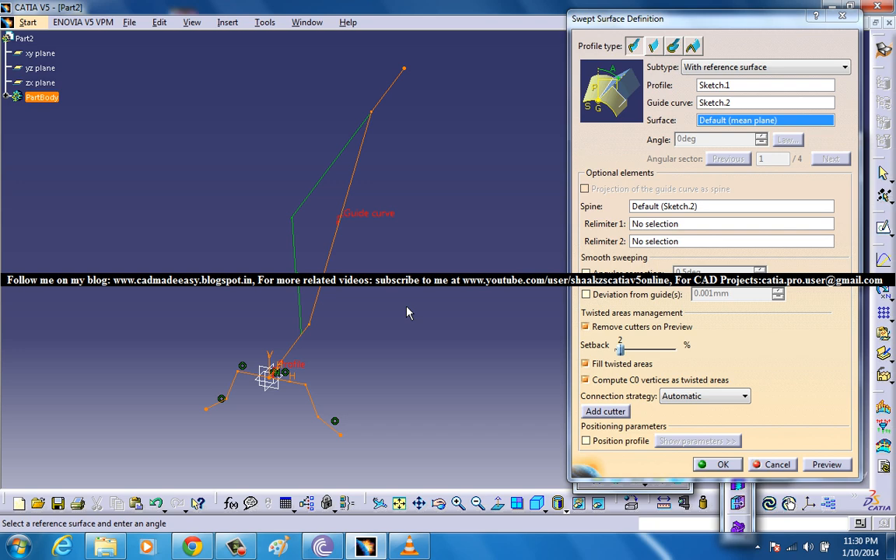
mouse_move(709, 473)
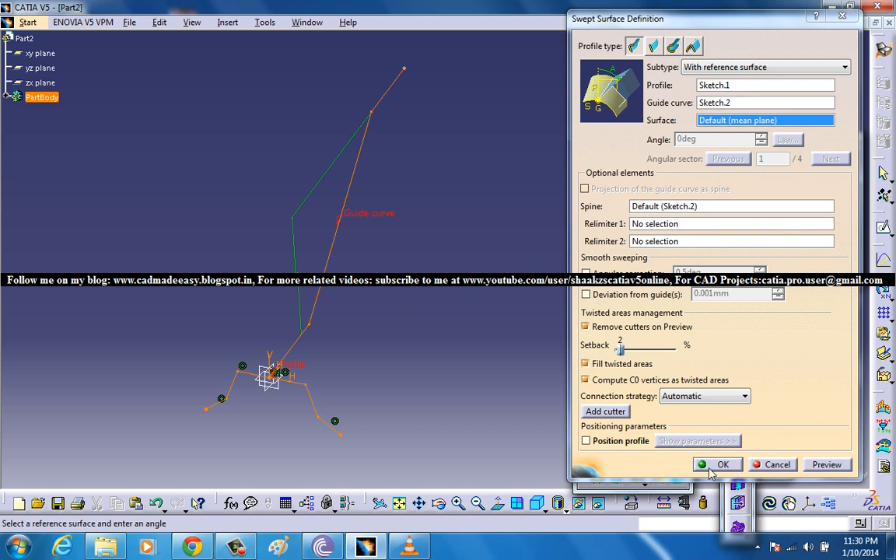
Step: Confirm the swept surface with Sketch.1 as profile and Sketch.2 as guide curve
click(722, 463)
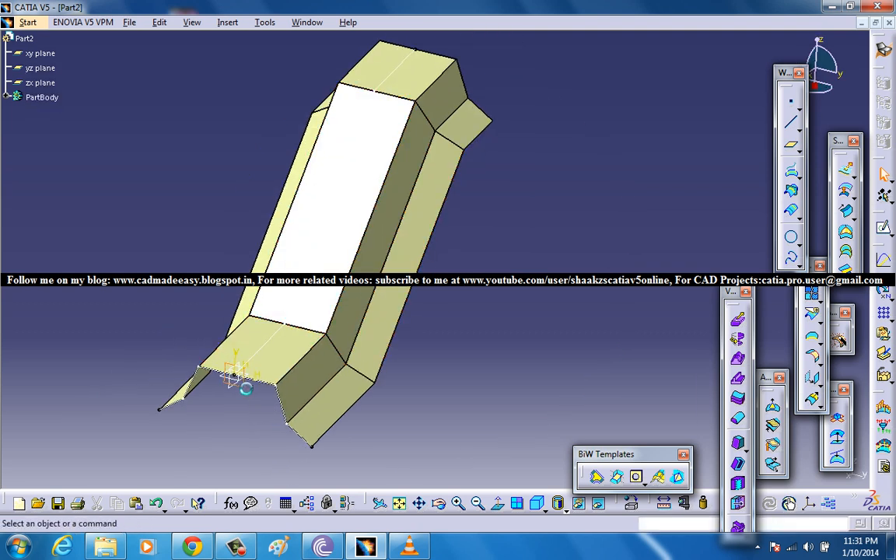
Step: Begin defining a reference plane offset 43 mm from the yz plane beside the sweep
click(40, 68)
text(-43)
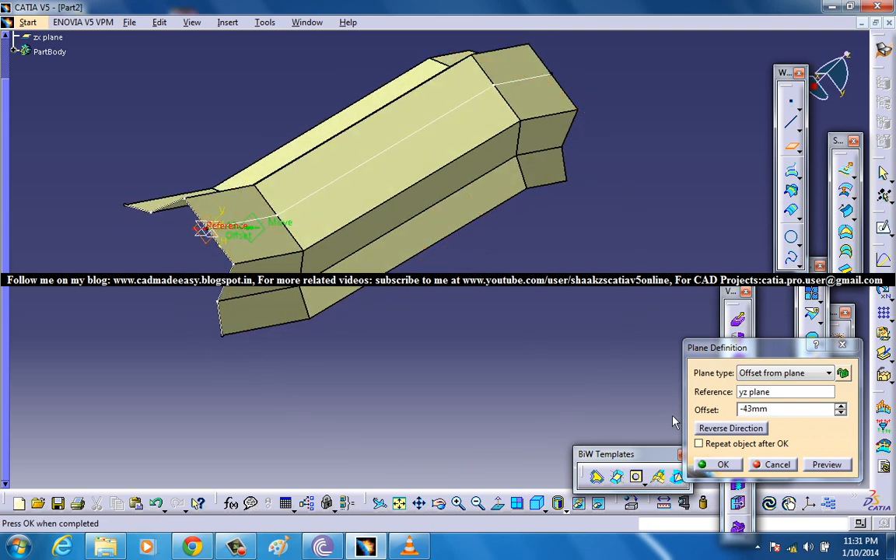
Step: Confirm the -43mm offset plane and place a spline control point in the sketch on it
click(721, 463)
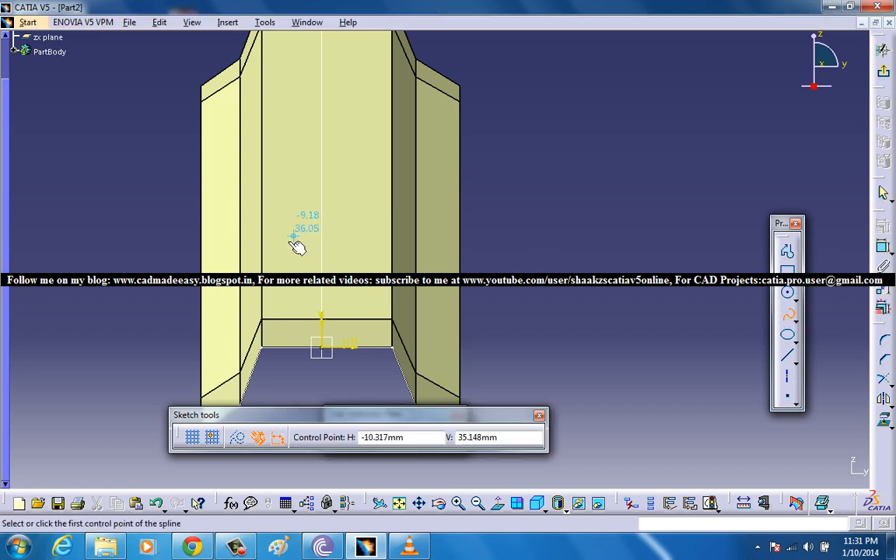
click(293, 239)
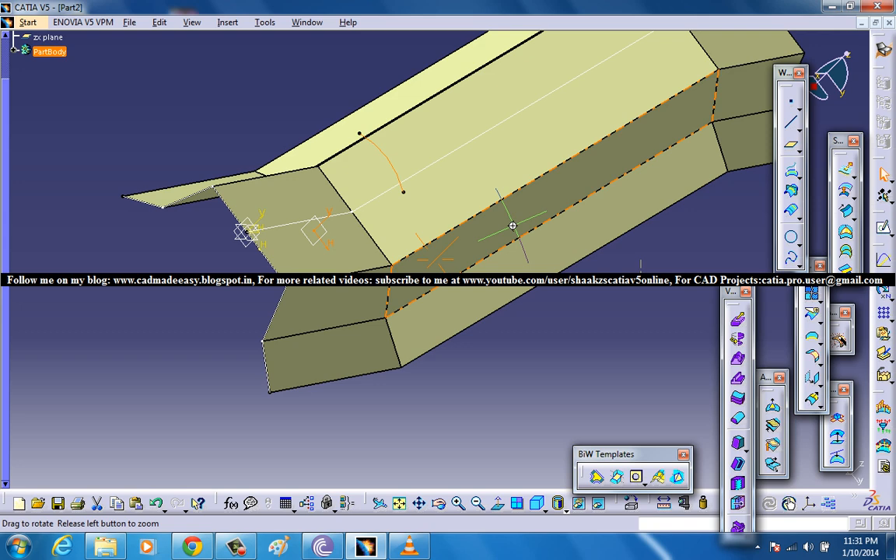
Step: Rotate to the surfaces and pick the projected 3D element as reference in Sketch.4
drag(514, 226, 417, 224)
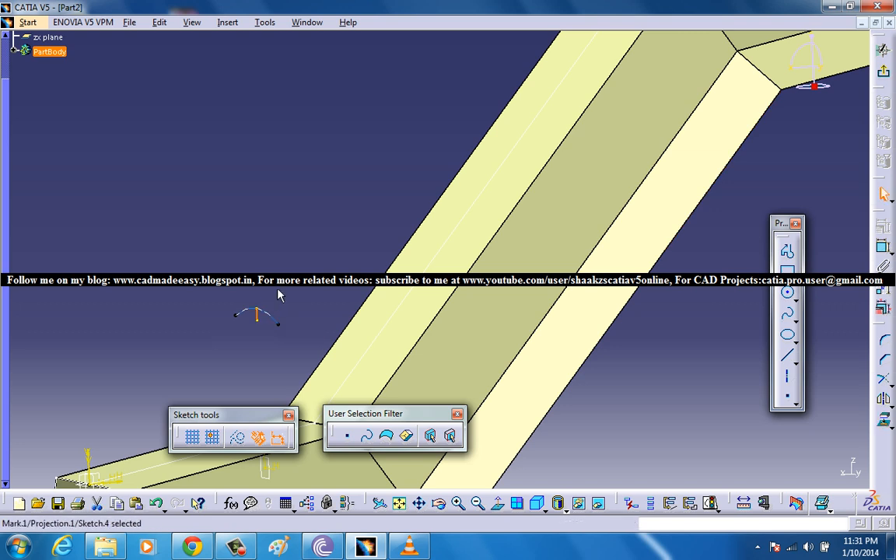
mouse_move(267, 322)
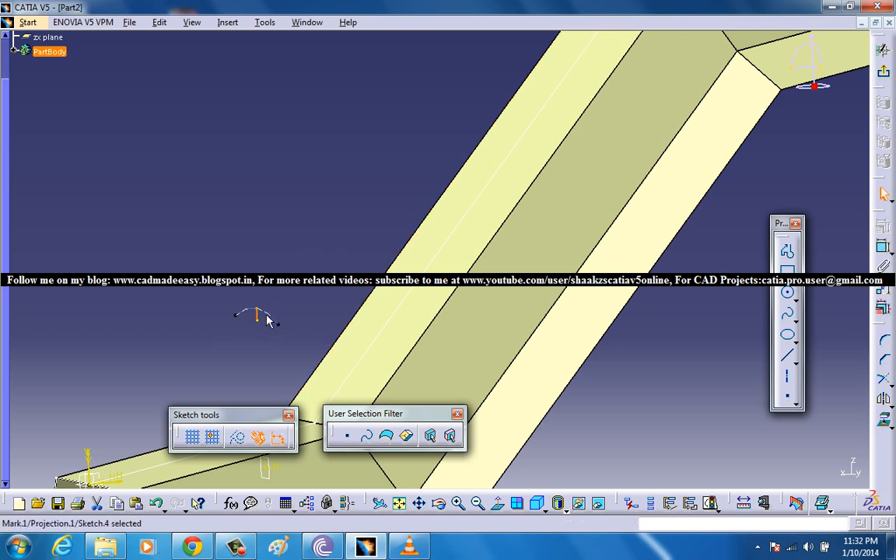
mouse_move(339, 298)
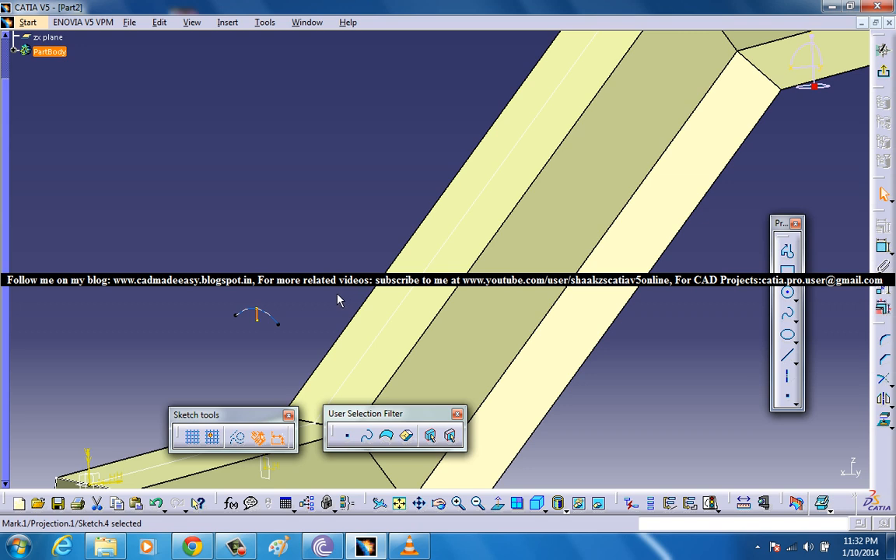
mouse_move(258, 335)
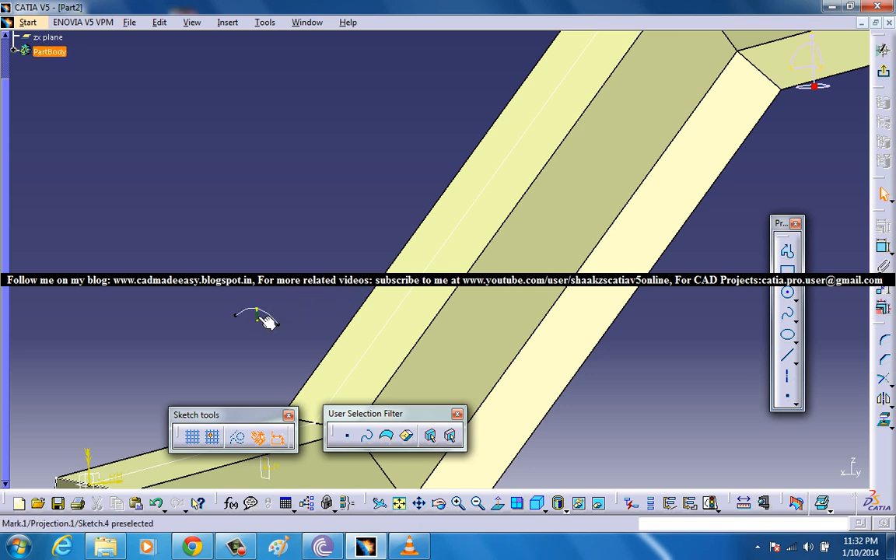
click(257, 319)
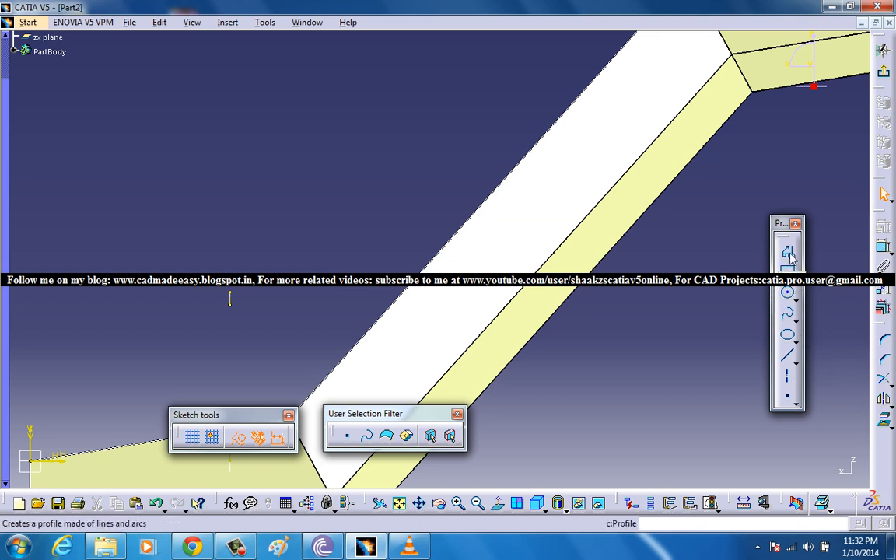
mouse_move(817, 268)
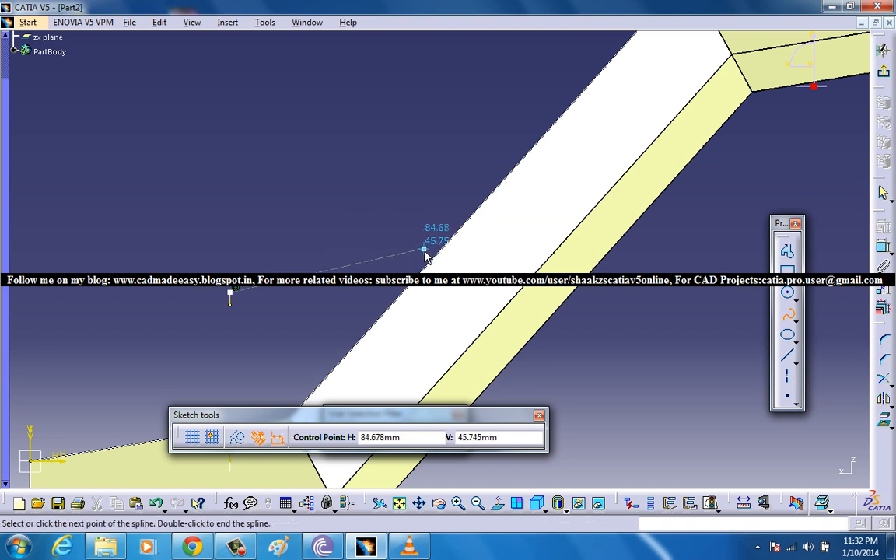
mouse_move(637, 251)
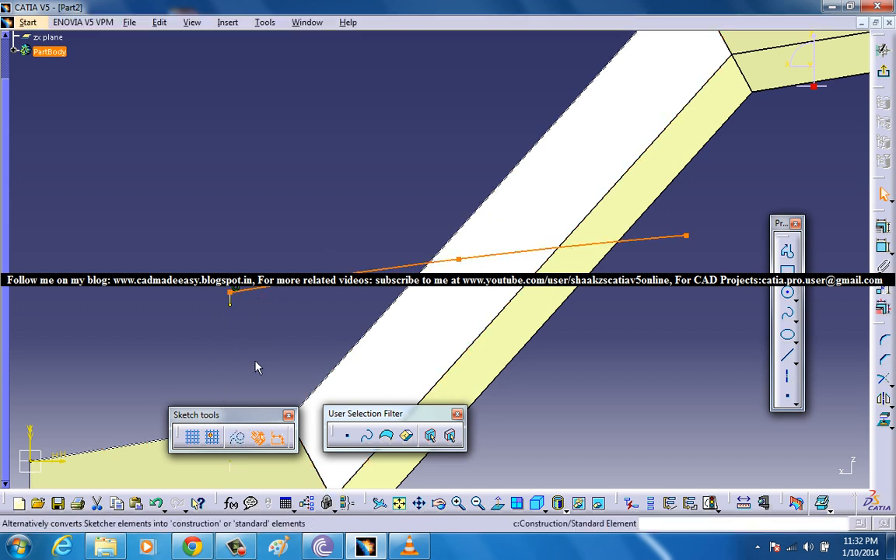
mouse_move(239, 437)
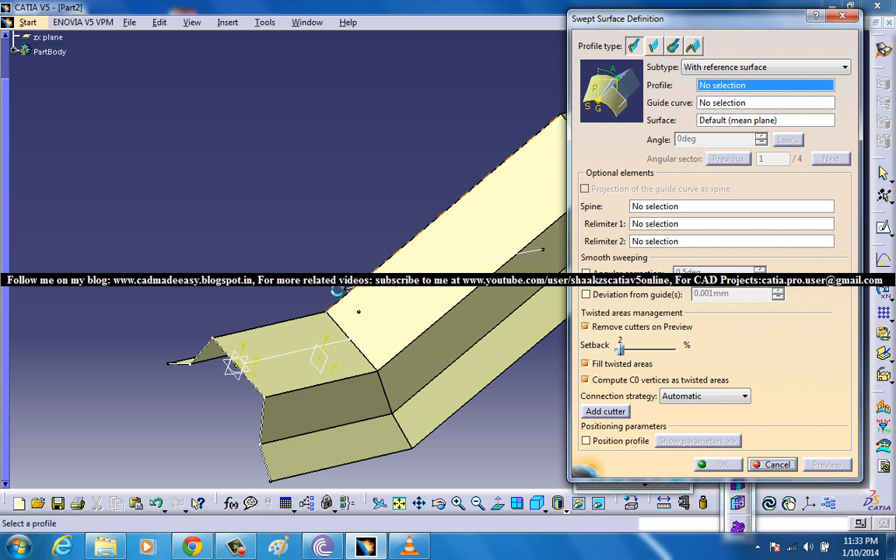
Step: Select Sketch.3 as profile and the spline as guide curve for the second sweep
click(272, 295)
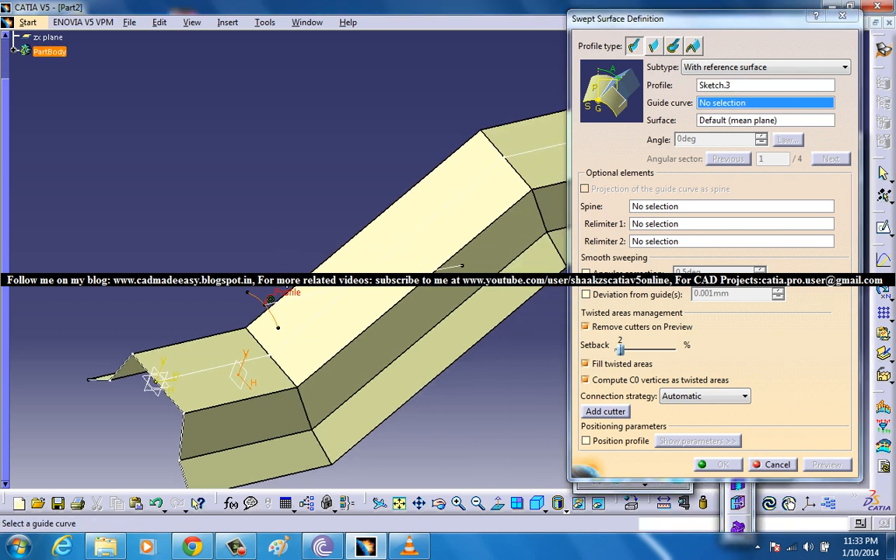
click(398, 271)
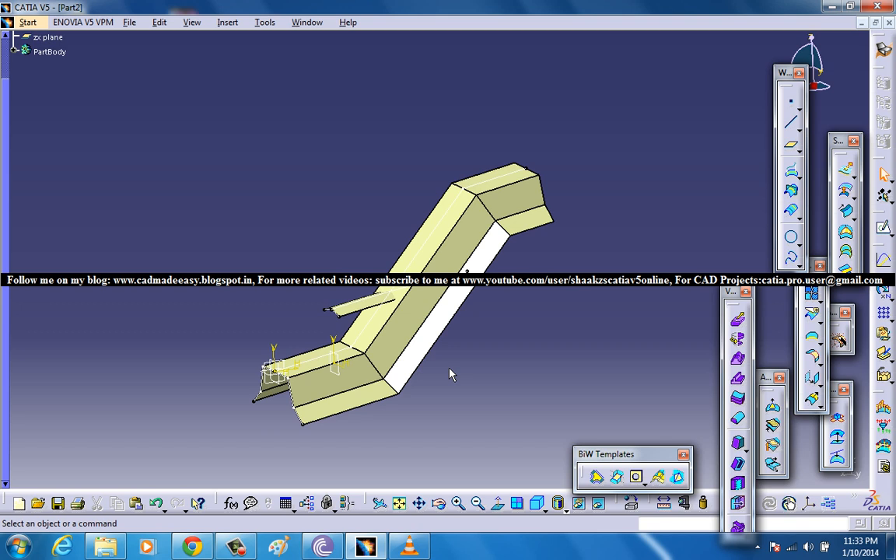
mouse_move(444, 373)
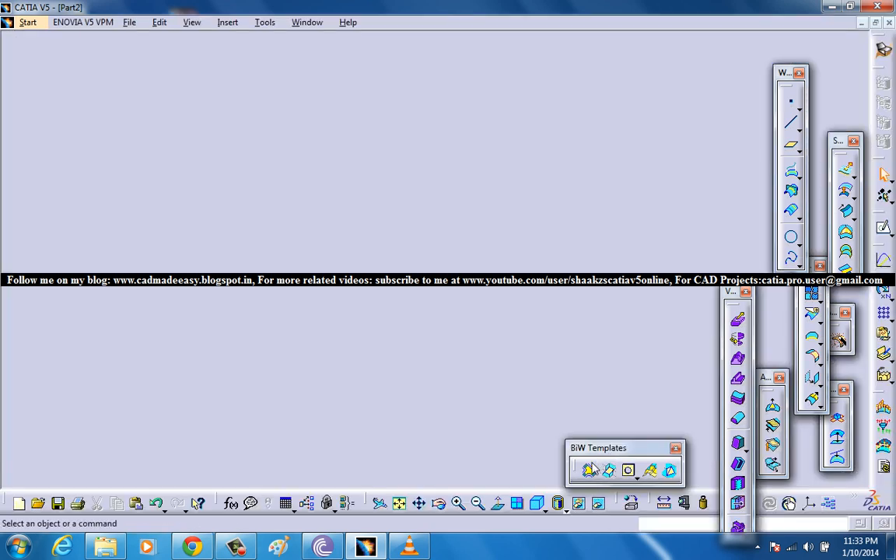
Step: Start a Diabolo from BiW Templates, seat it on Sweep.2 with 5deg draft, and dismiss the warnings
click(608, 470)
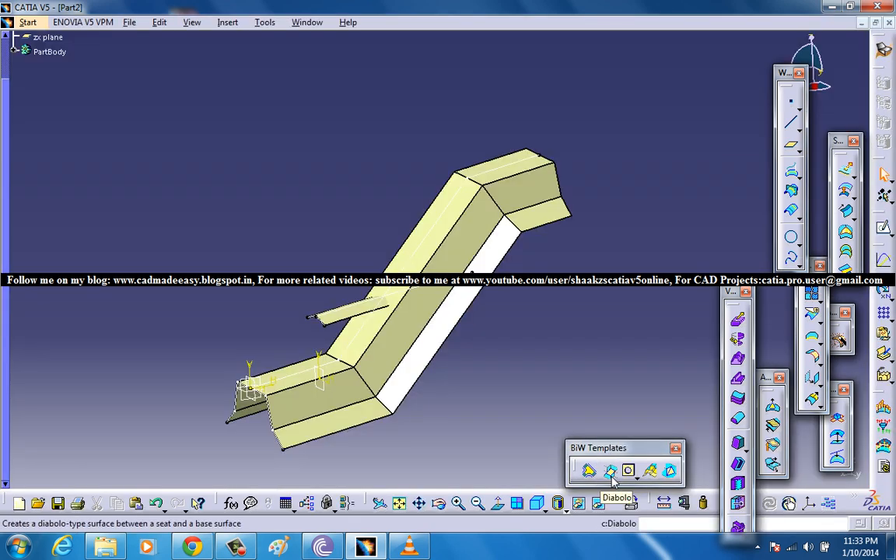
click(608, 470)
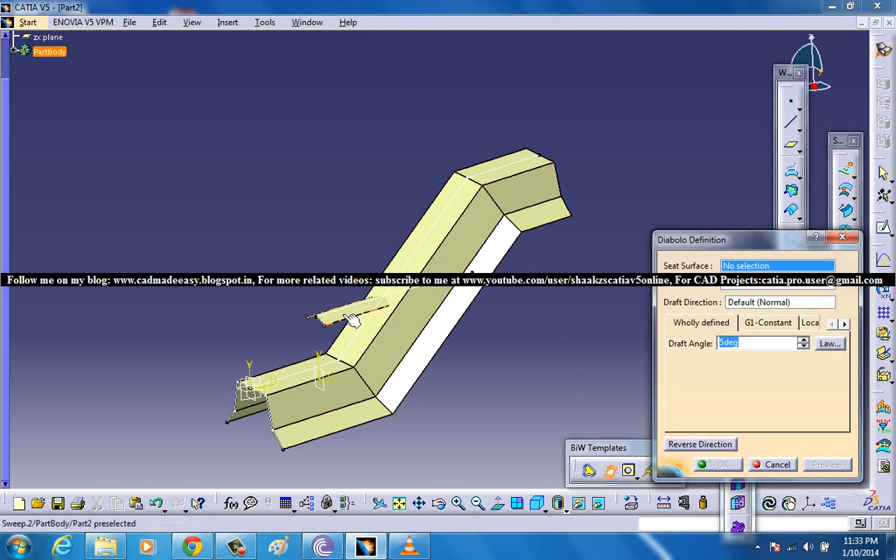
click(350, 322)
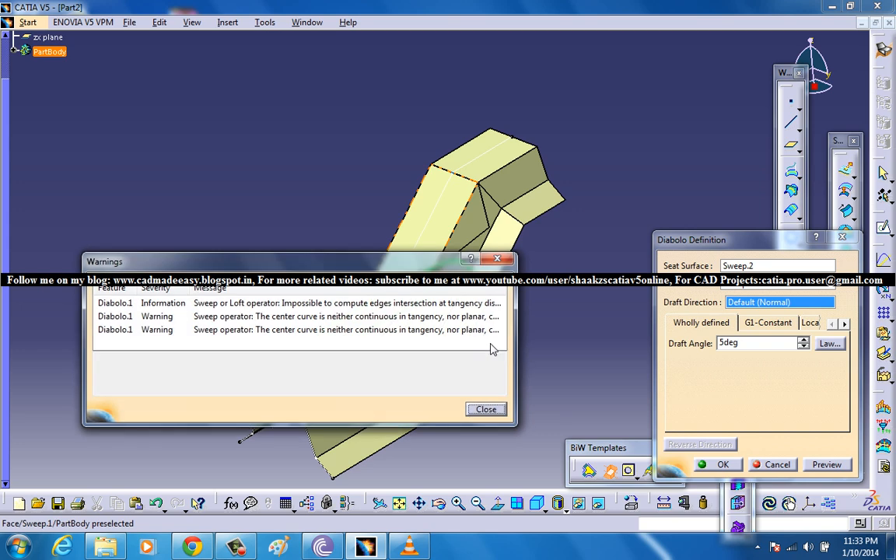
click(485, 409)
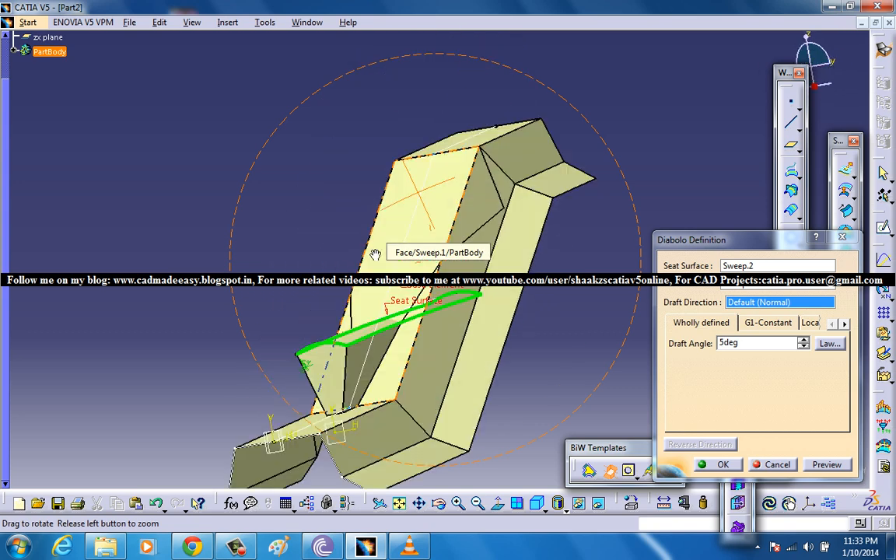
drag(375, 252, 466, 211)
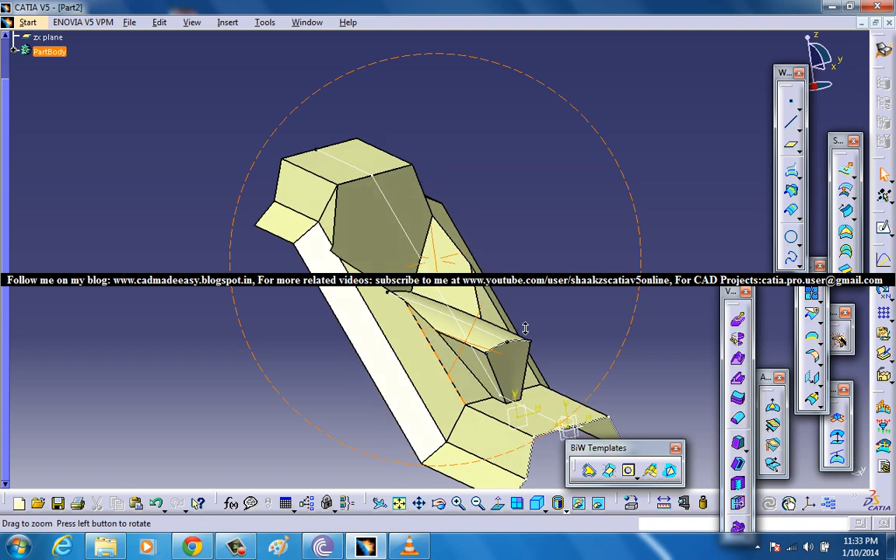
drag(526, 326, 333, 333)
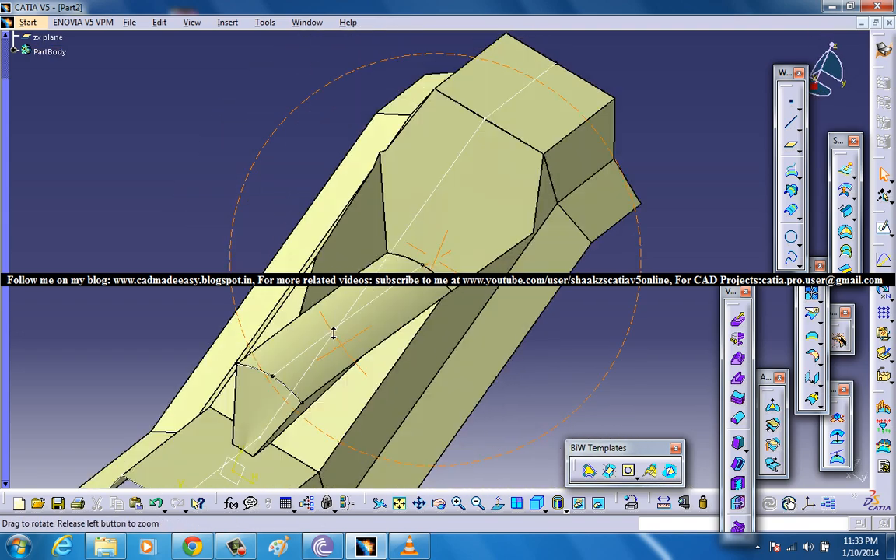
drag(333, 333, 298, 117)
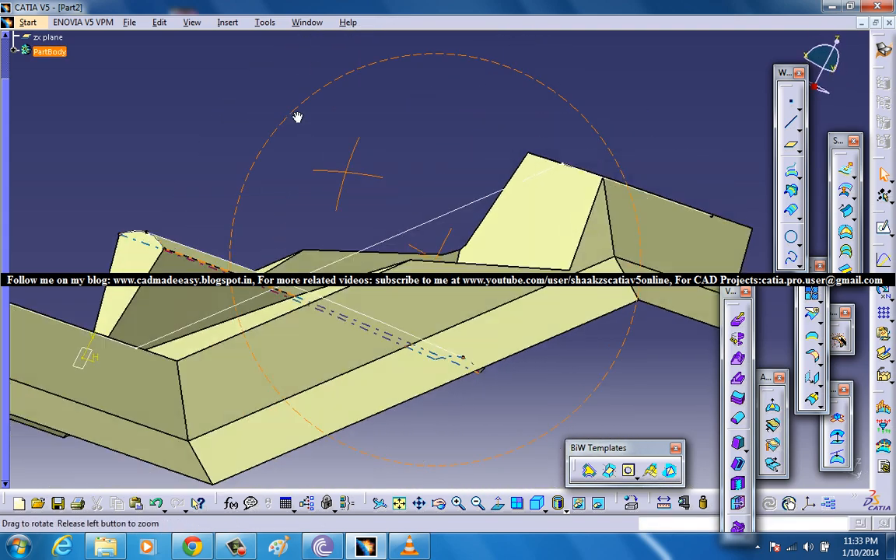
drag(299, 117, 121, 410)
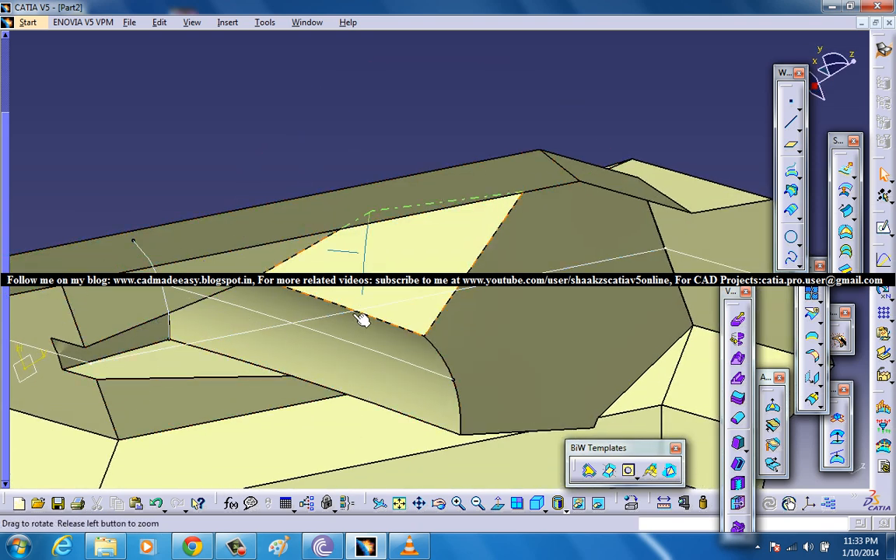
drag(364, 319, 504, 325)
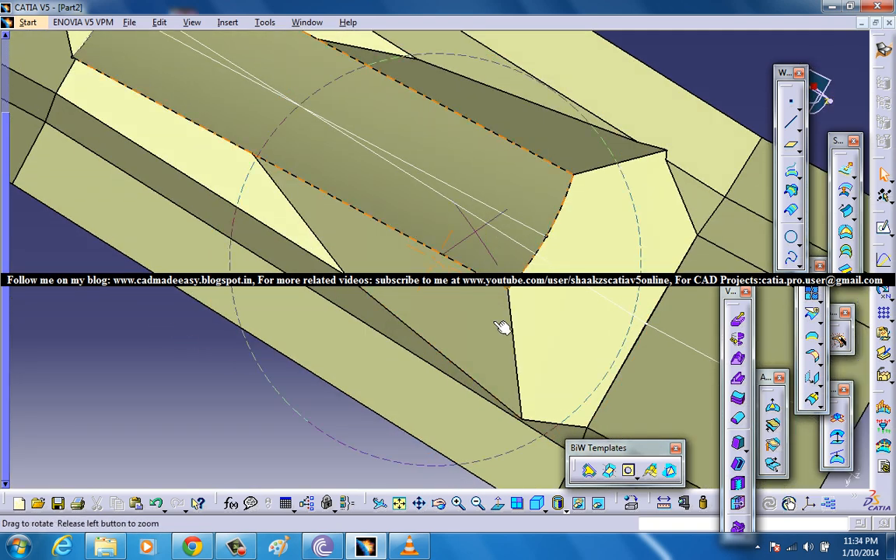
drag(500, 326, 521, 264)
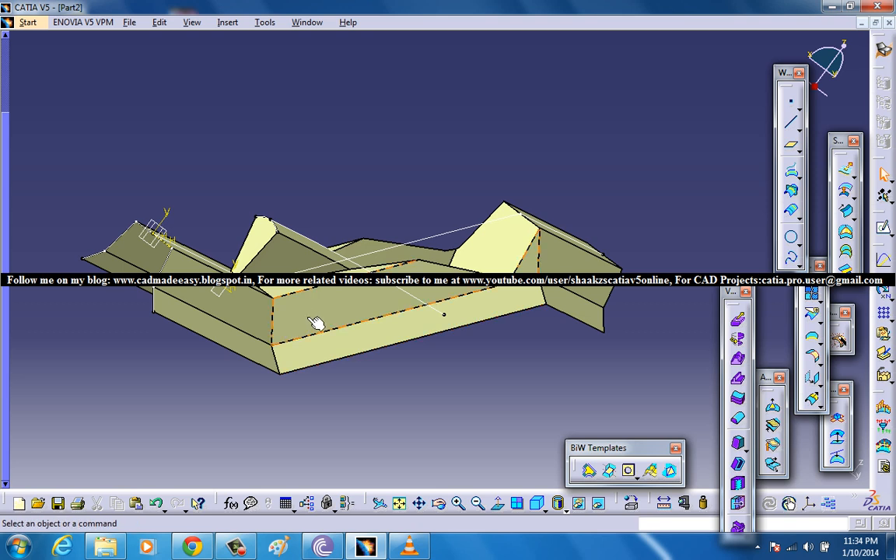
drag(314, 322, 363, 350)
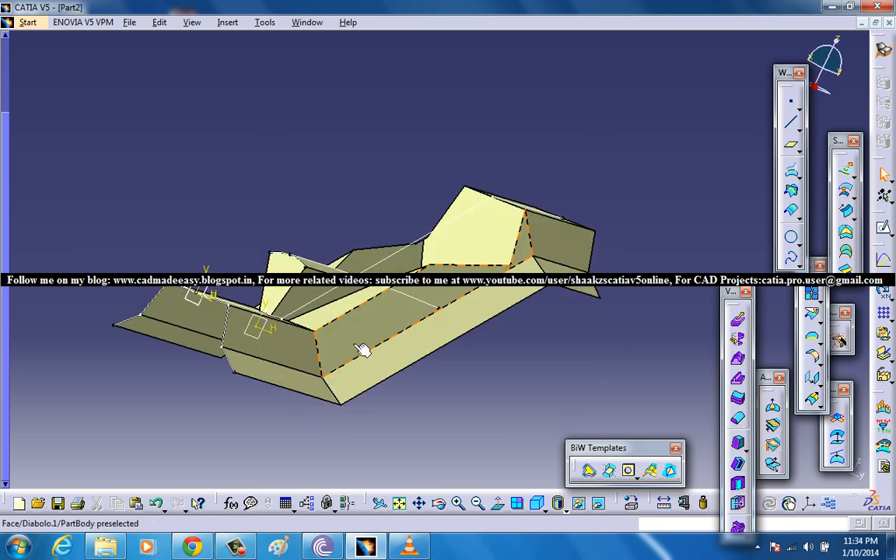